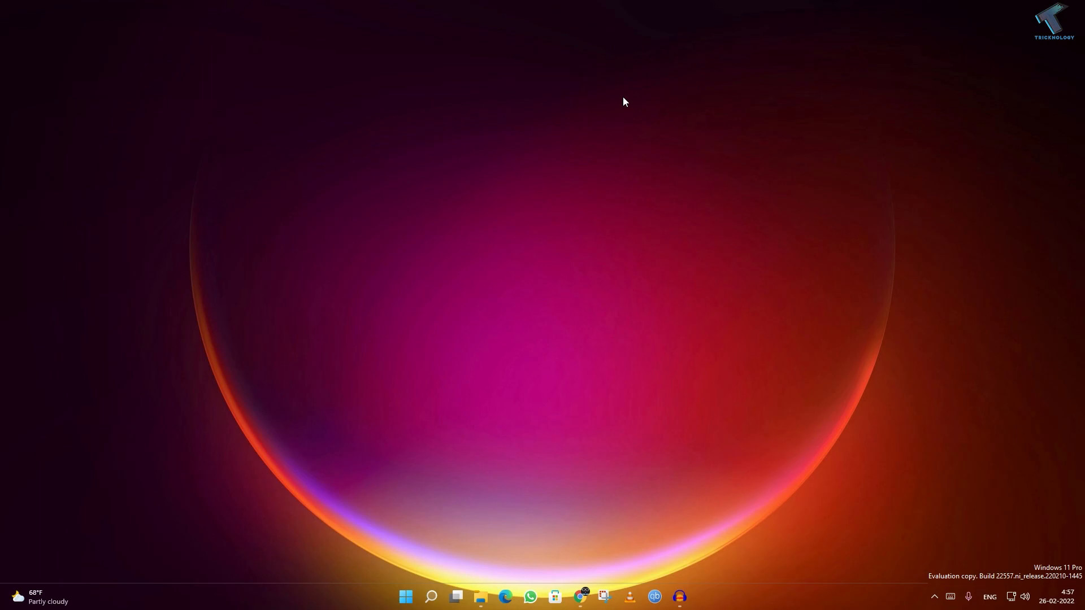
mouse_move(542, 380)
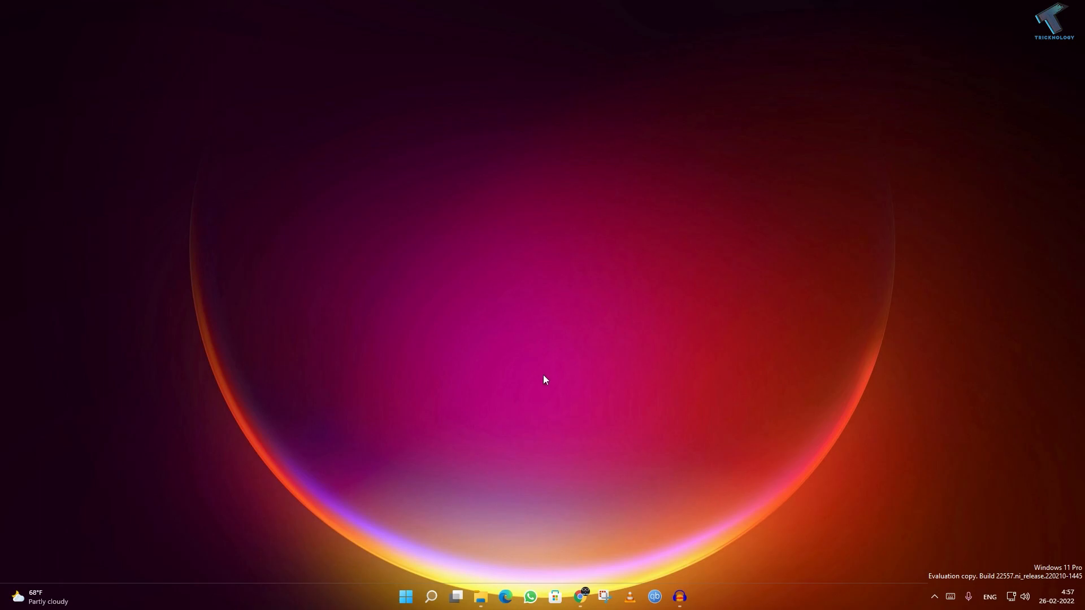
mouse_move(482, 595)
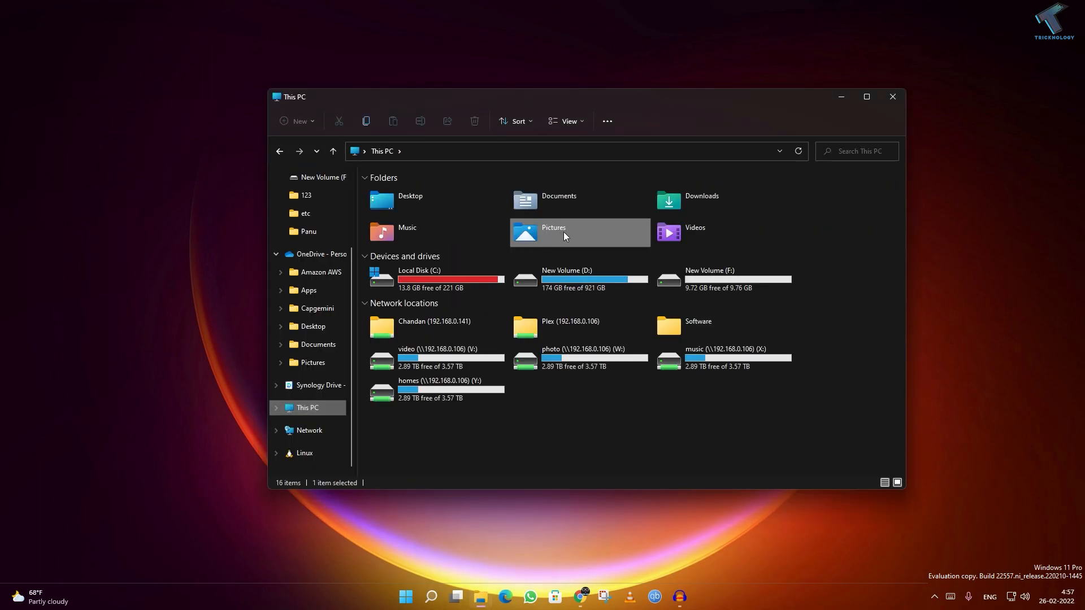
Capture the full screen with Win+PrtSc, view the PNGs in Pictures\Screenshots, then close Explorer
double_click(580, 233)
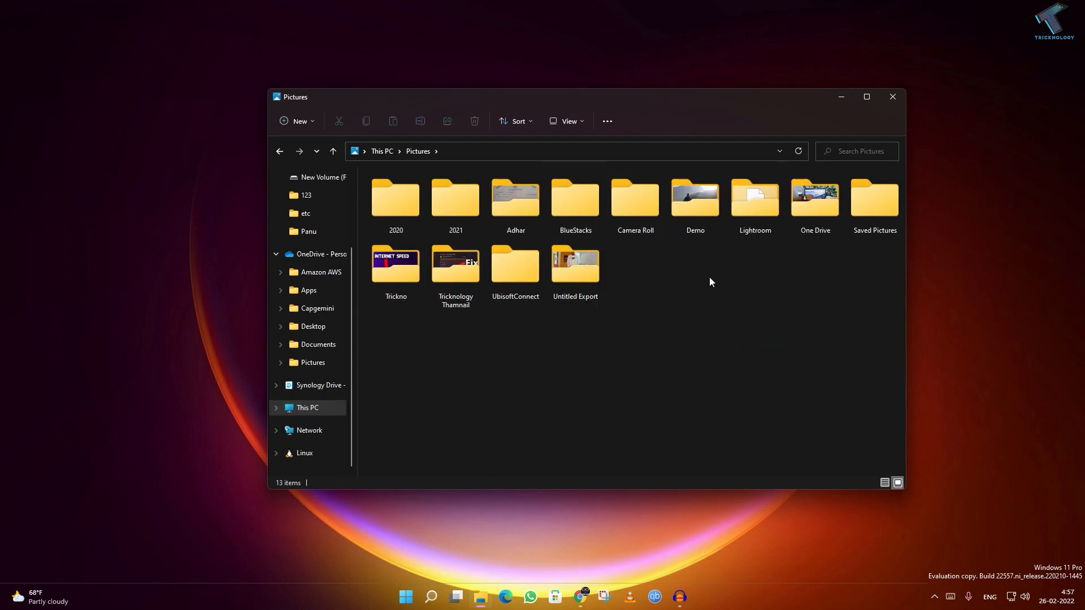
mouse_move(712, 304)
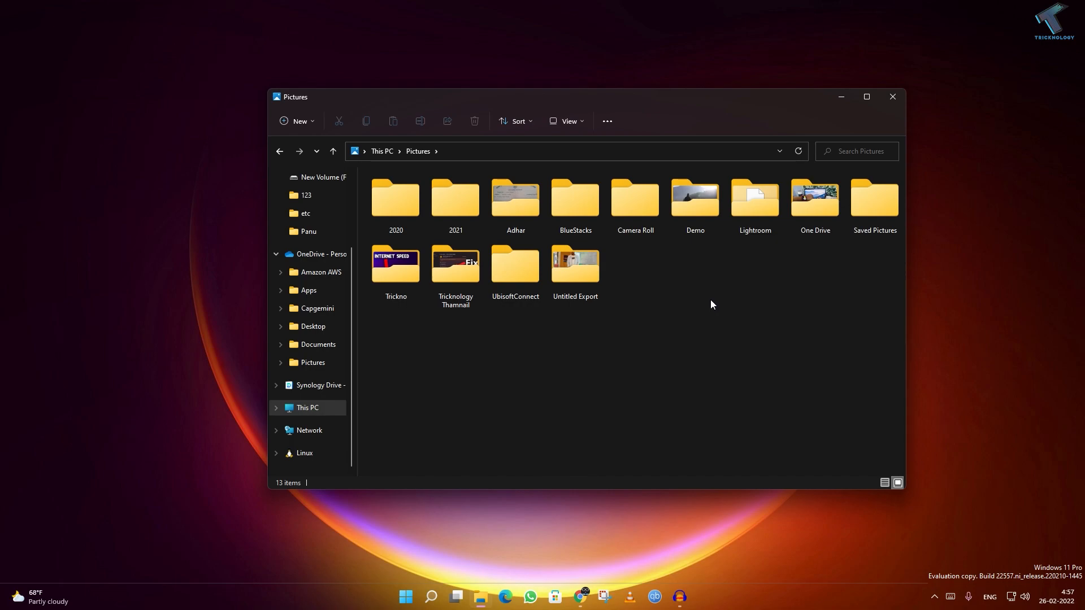
key(Win+PrtSc)
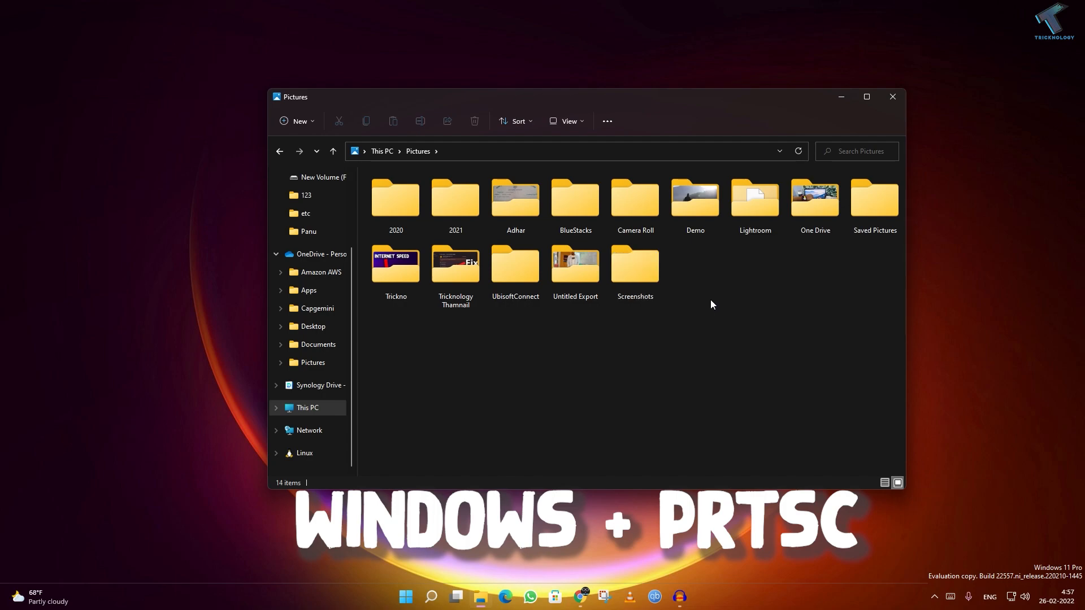
click(635, 268)
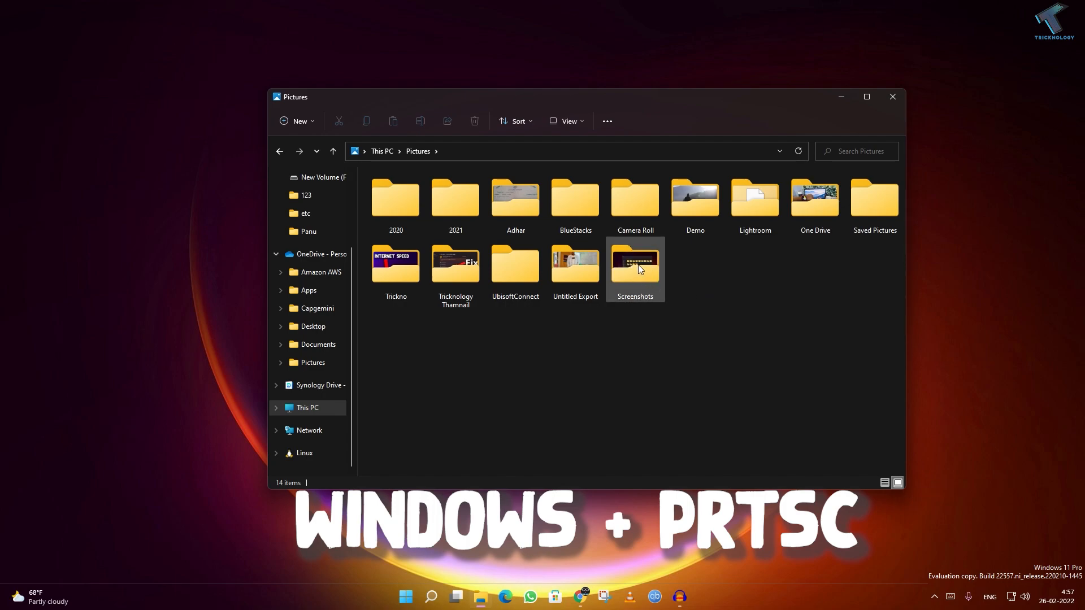
double_click(635, 264)
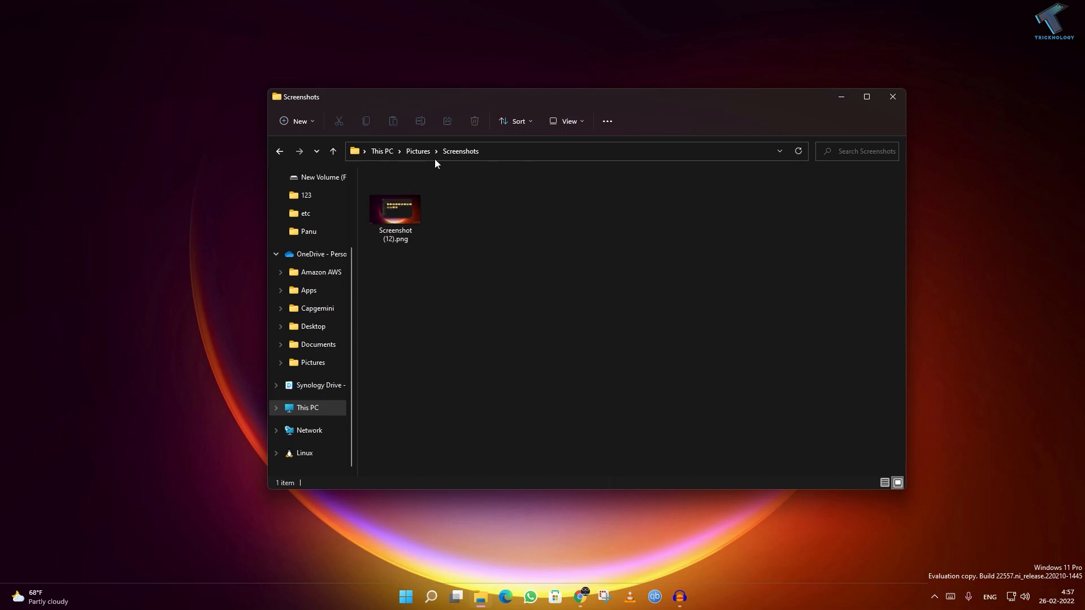
click(395, 210)
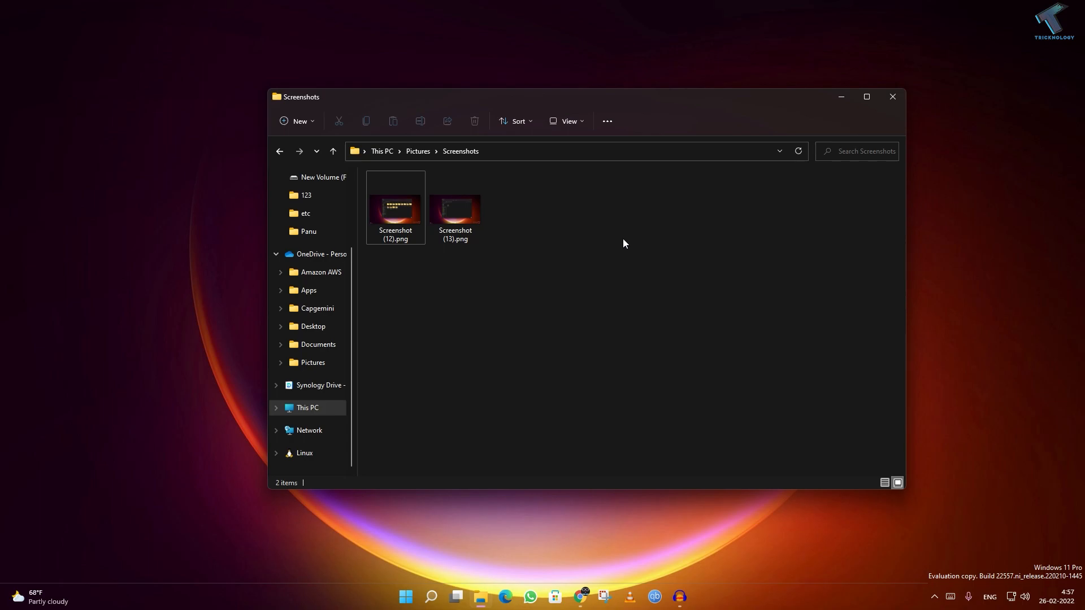
click(892, 96)
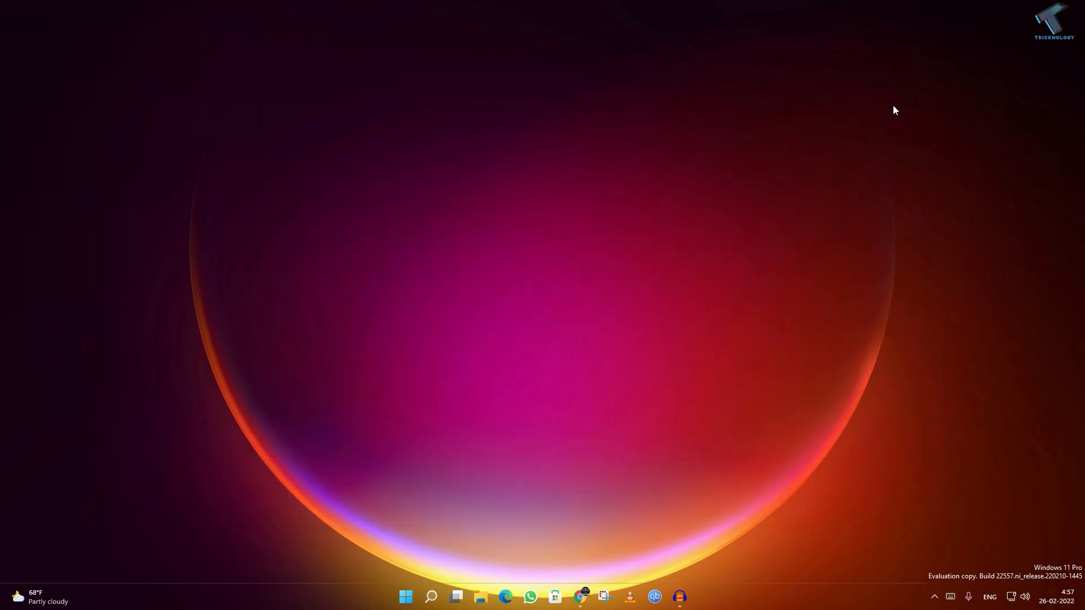
mouse_move(396, 606)
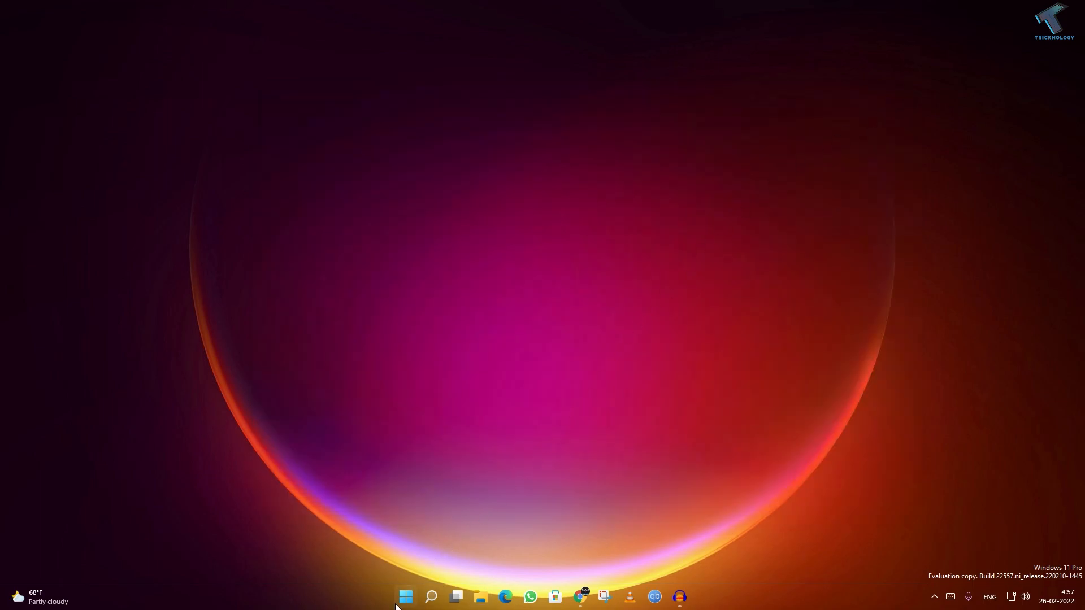
Search the Start menu for 'snipping Tool' and launch Snipping Tool
click(406, 597)
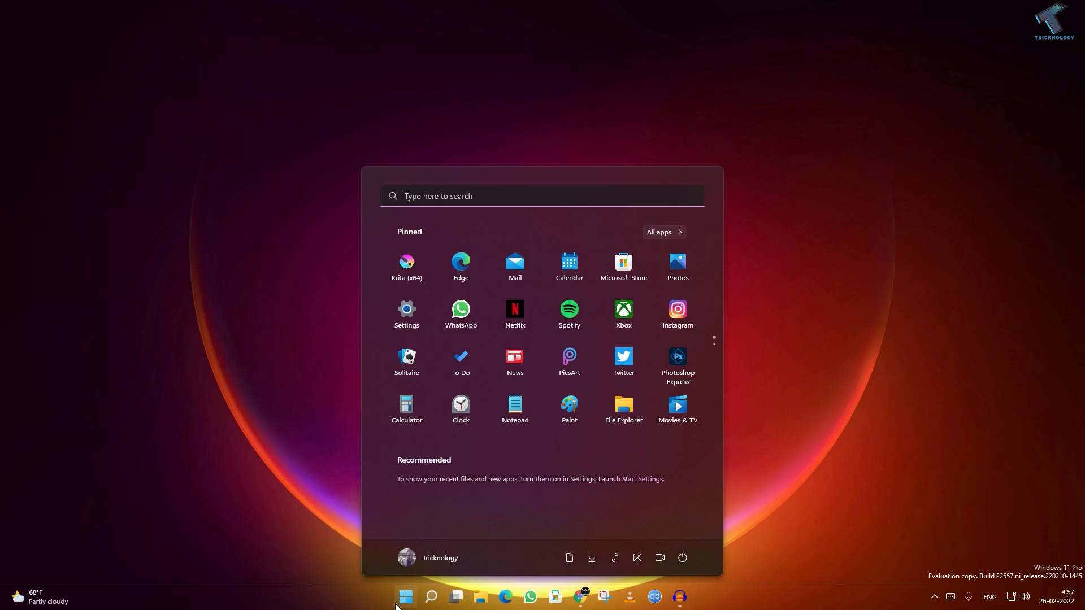
text(snipping Tool)
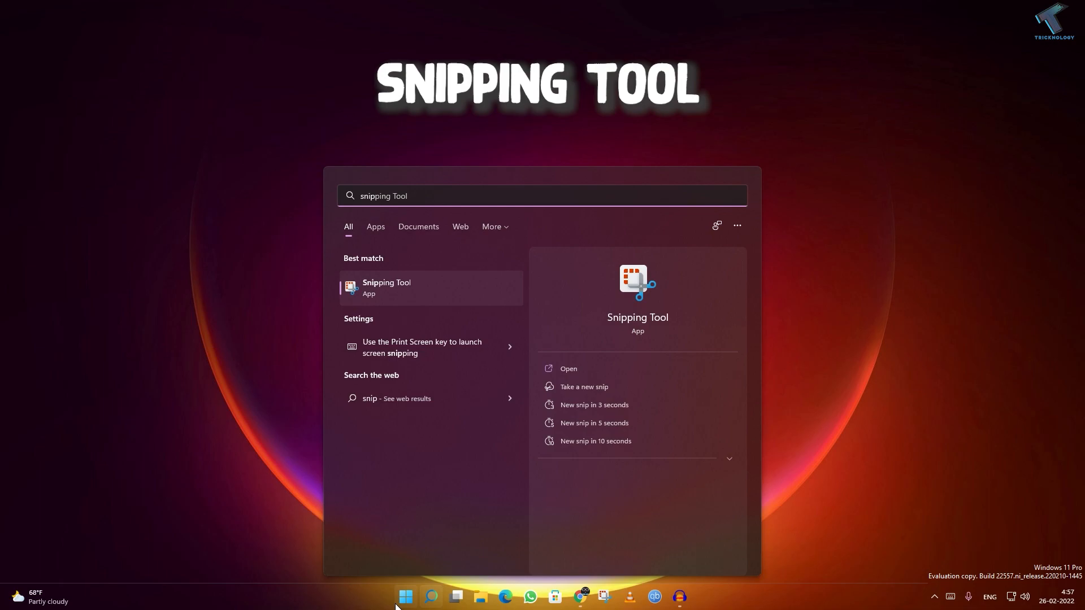
click(405, 300)
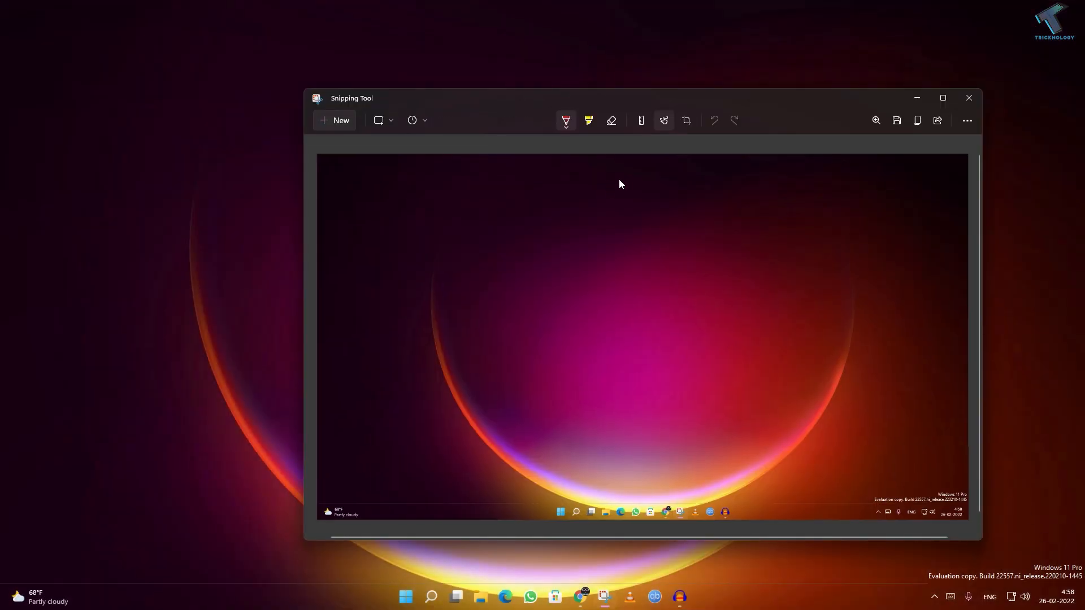
mouse_move(896, 120)
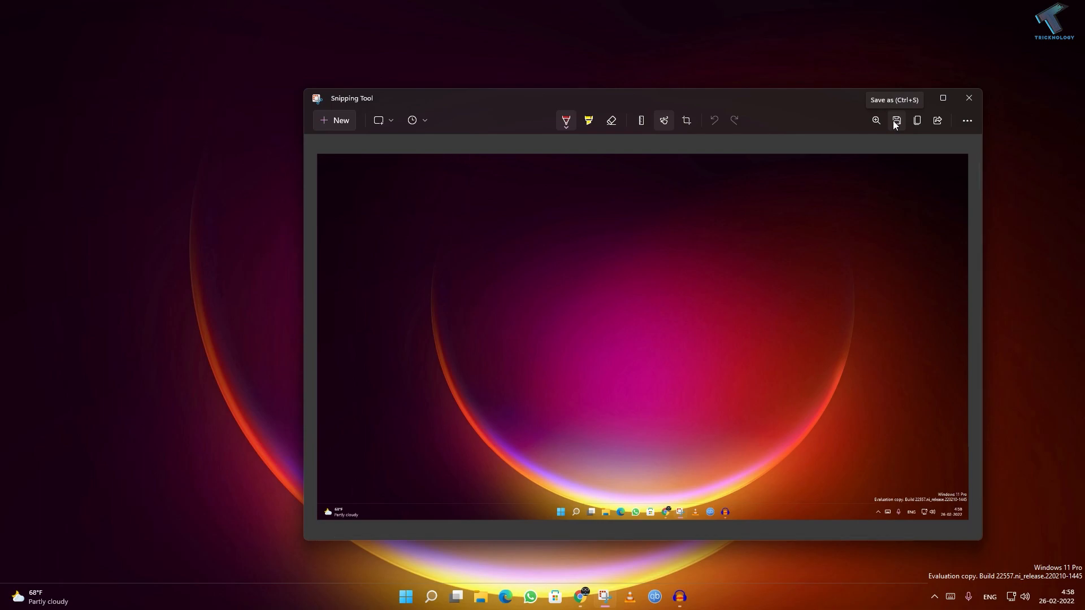
mouse_move(917, 120)
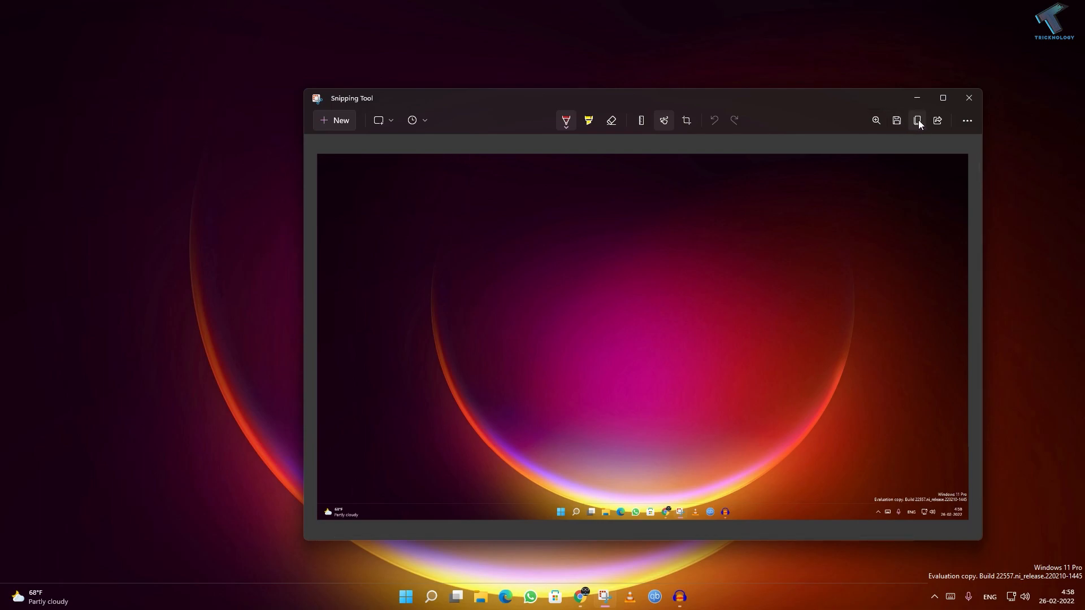
mouse_move(969, 105)
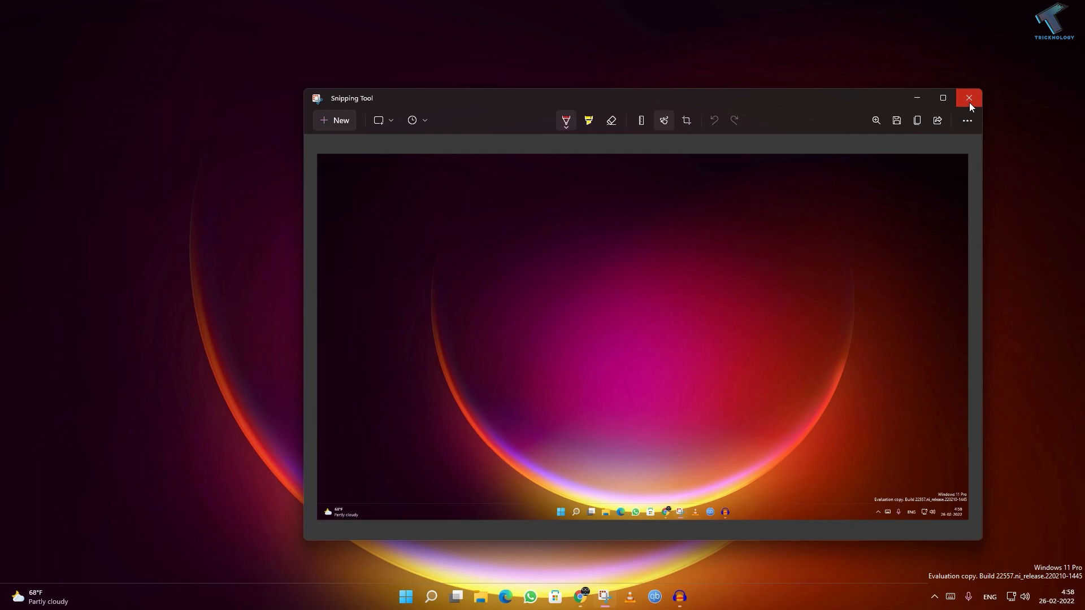
Close Snipping Tool and search the Start menu for 'mspaint' to launch Paint
click(968, 97)
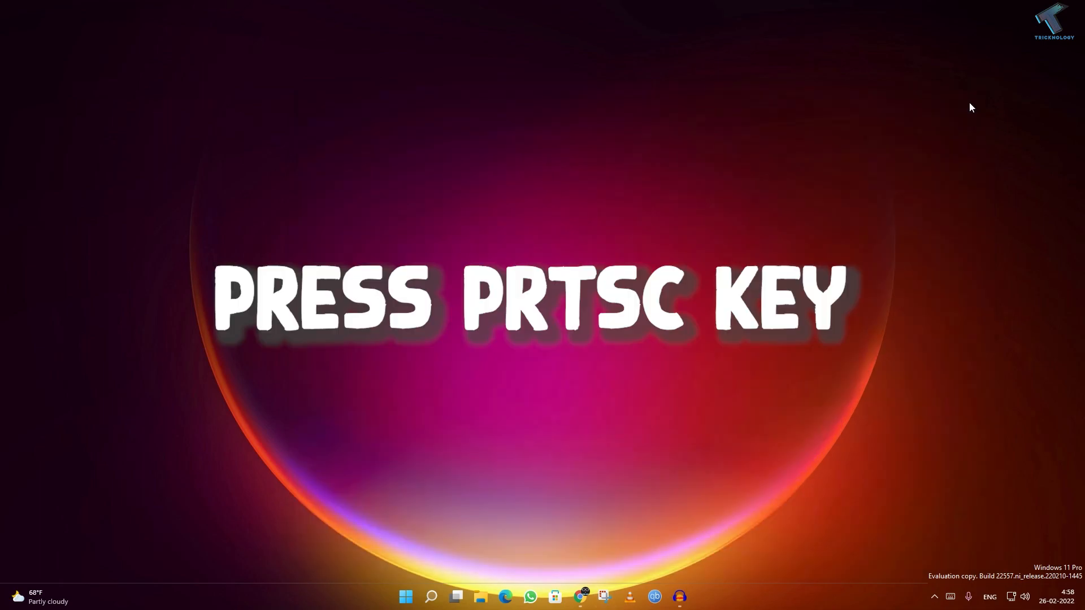
mouse_move(449, 539)
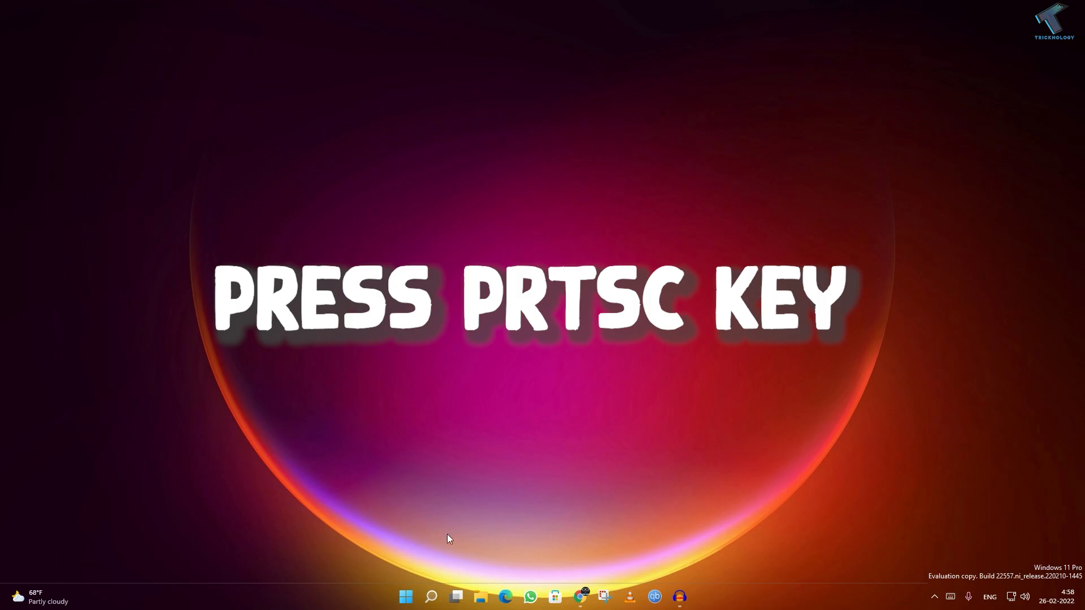
click(407, 596)
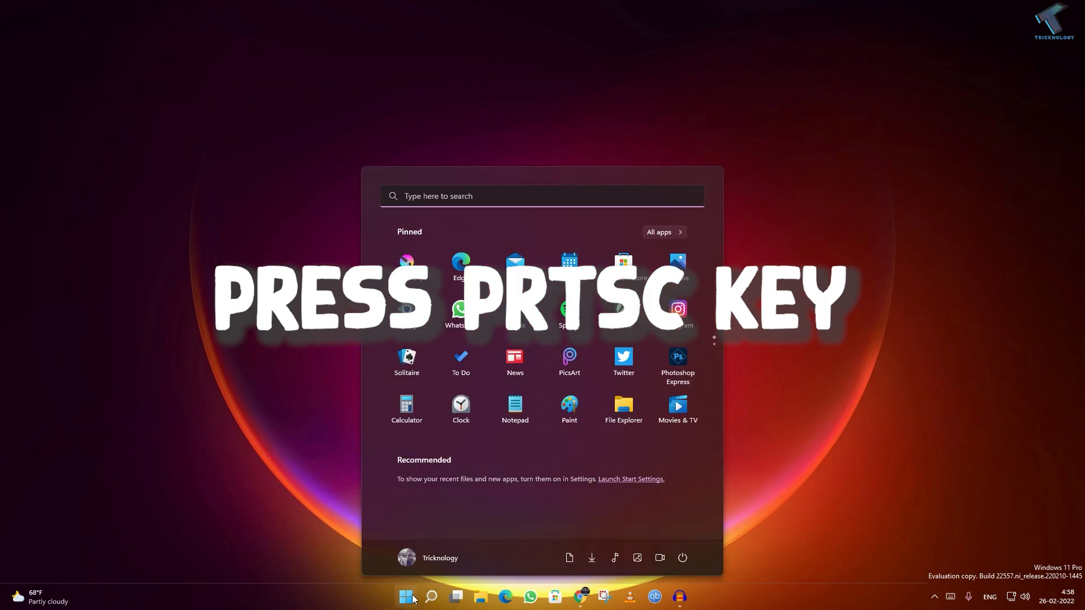
text(mspaint)
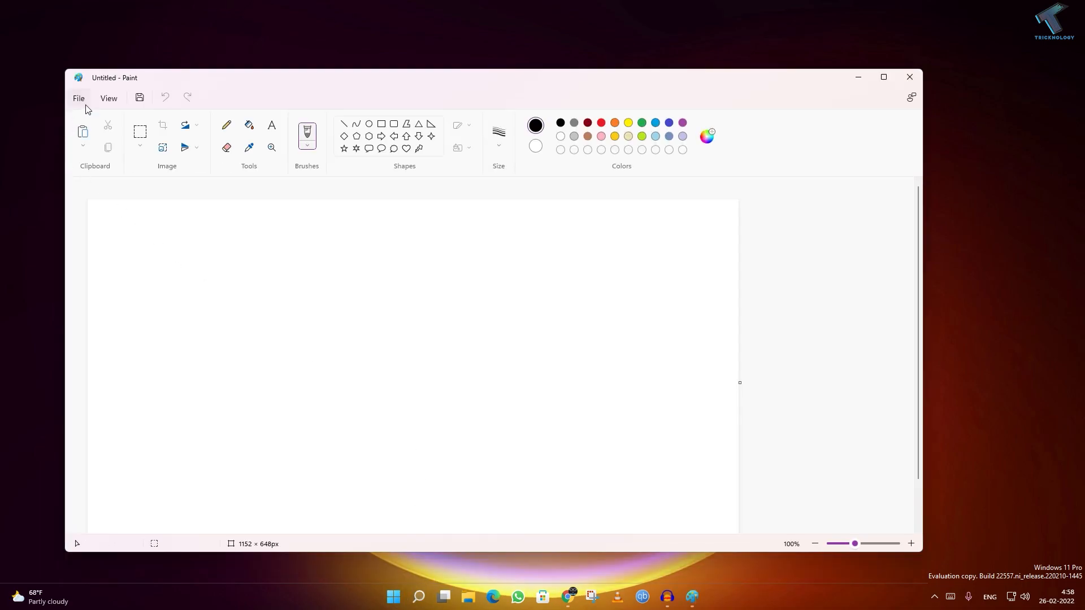
Paste the captured 1920×1080 screen onto the Paint canvas and maximize the window
click(83, 142)
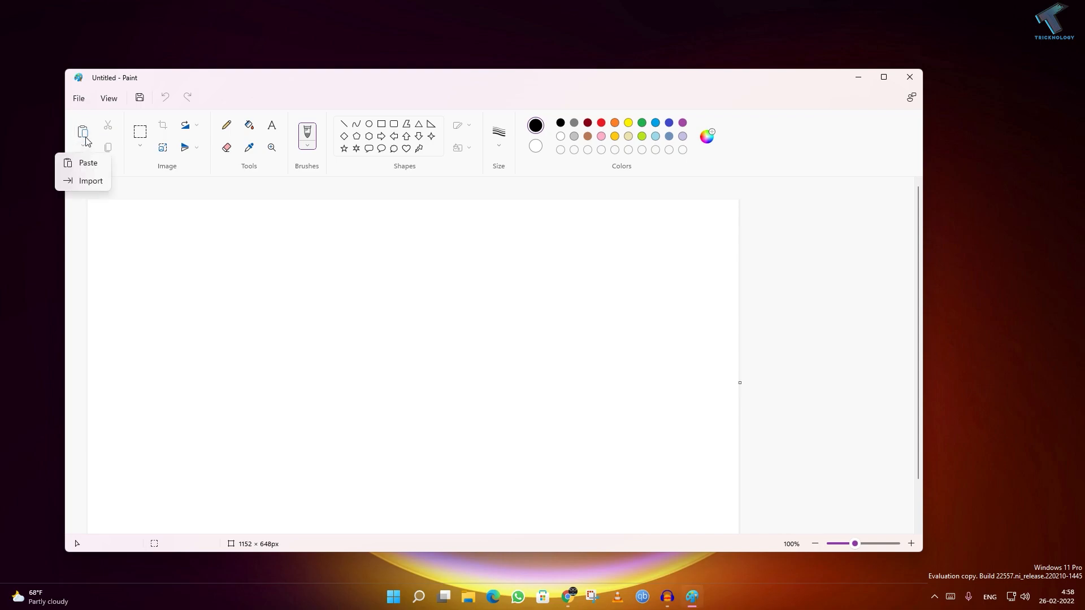
click(87, 163)
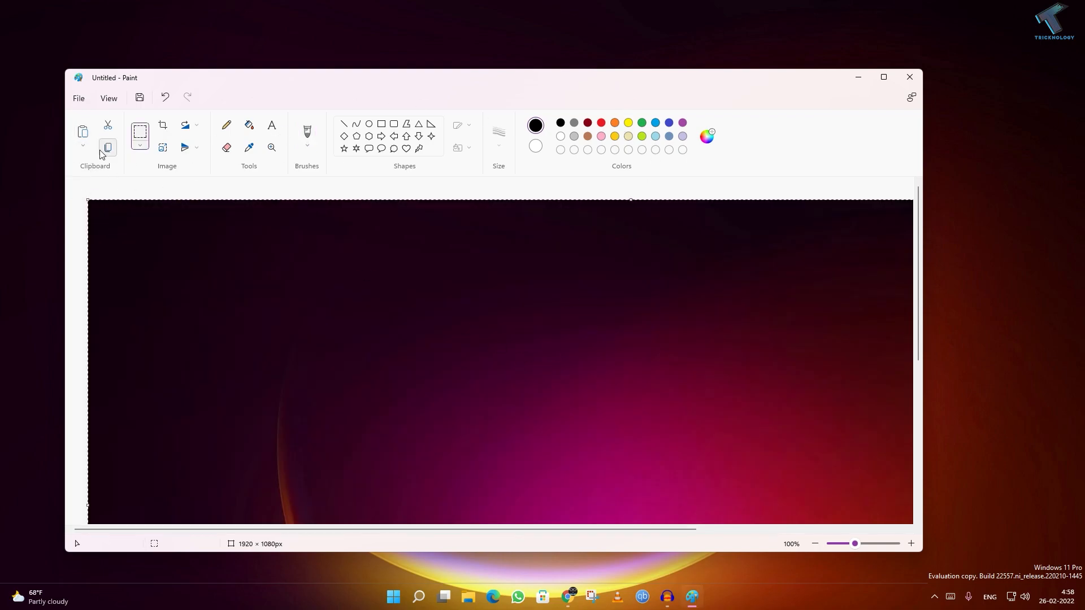
click(83, 145)
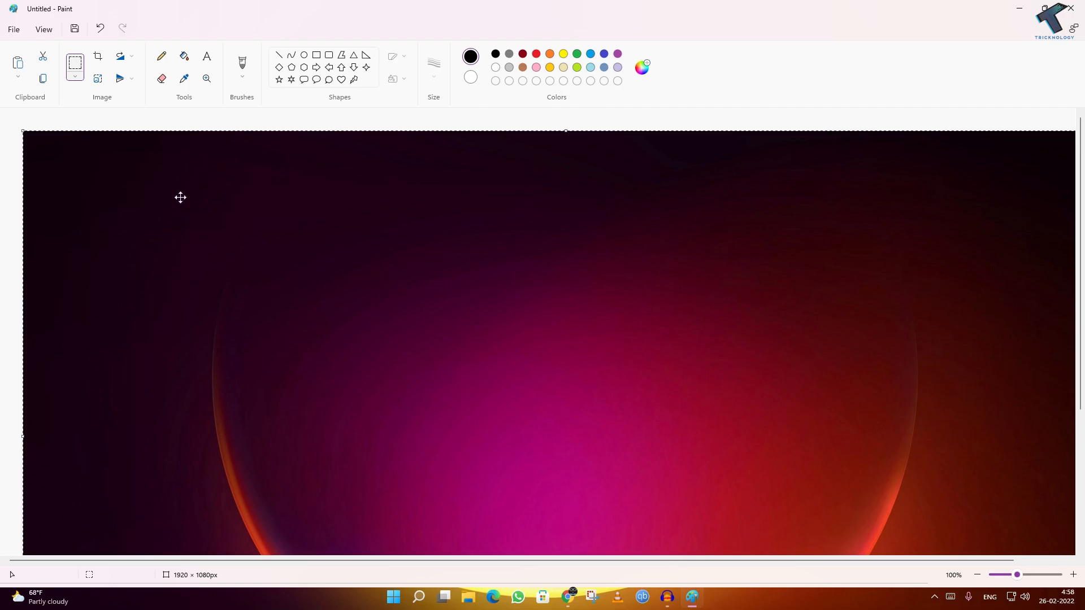
scroll(down, 3)
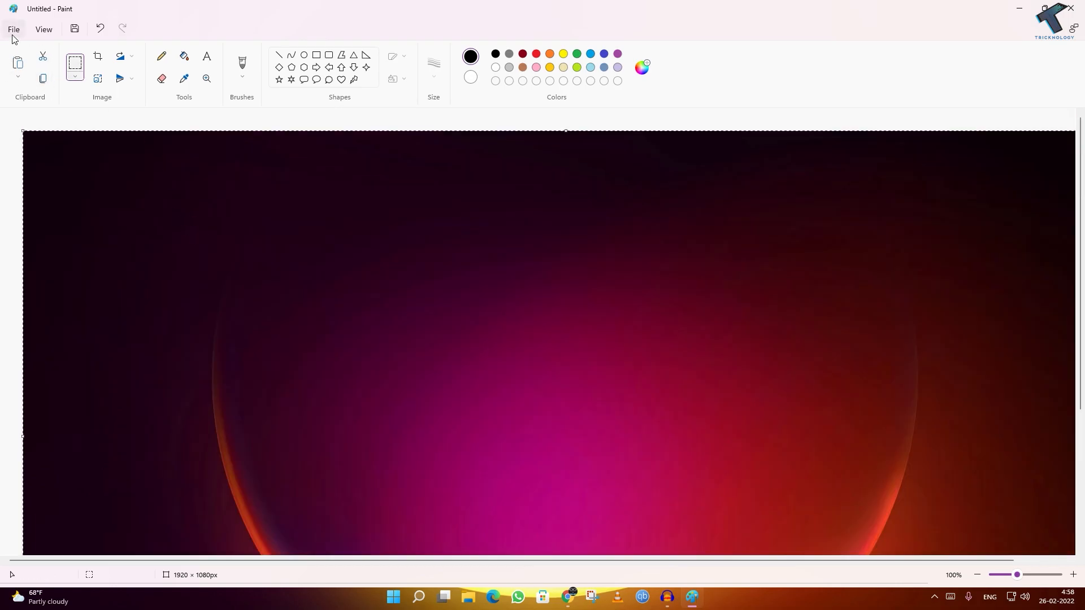
Open Paint's File menu to reach the Save as format choices for the screenshot
click(14, 29)
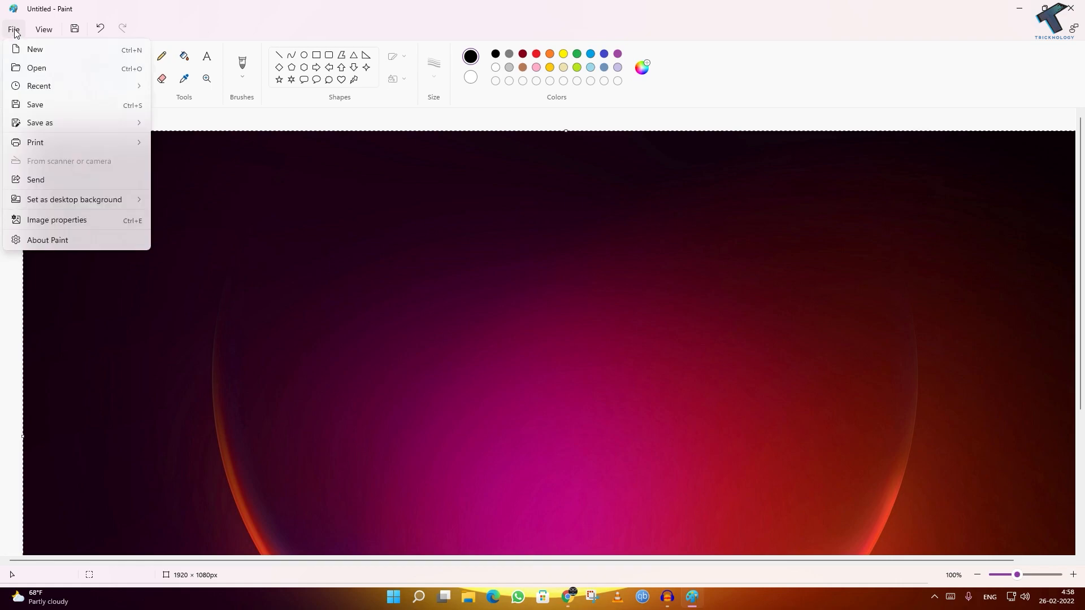
click(14, 29)
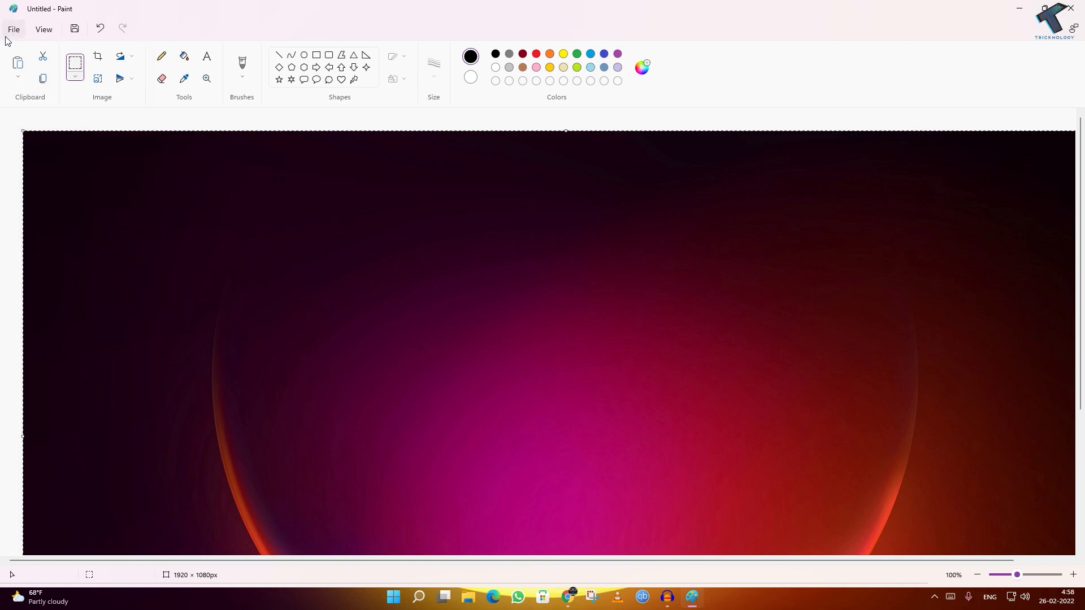
mouse_move(213, 138)
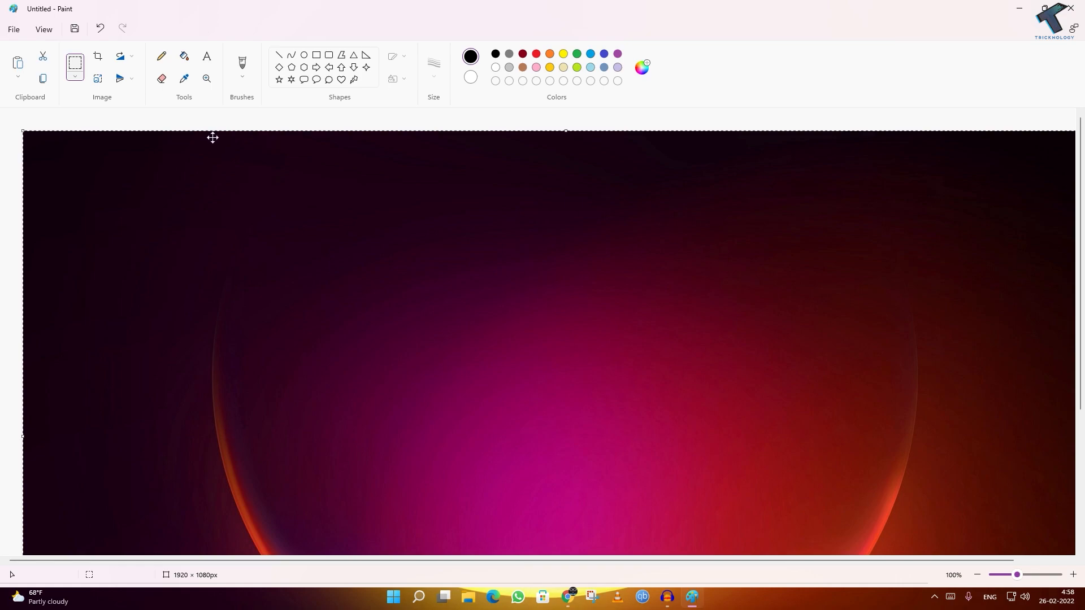
click(14, 28)
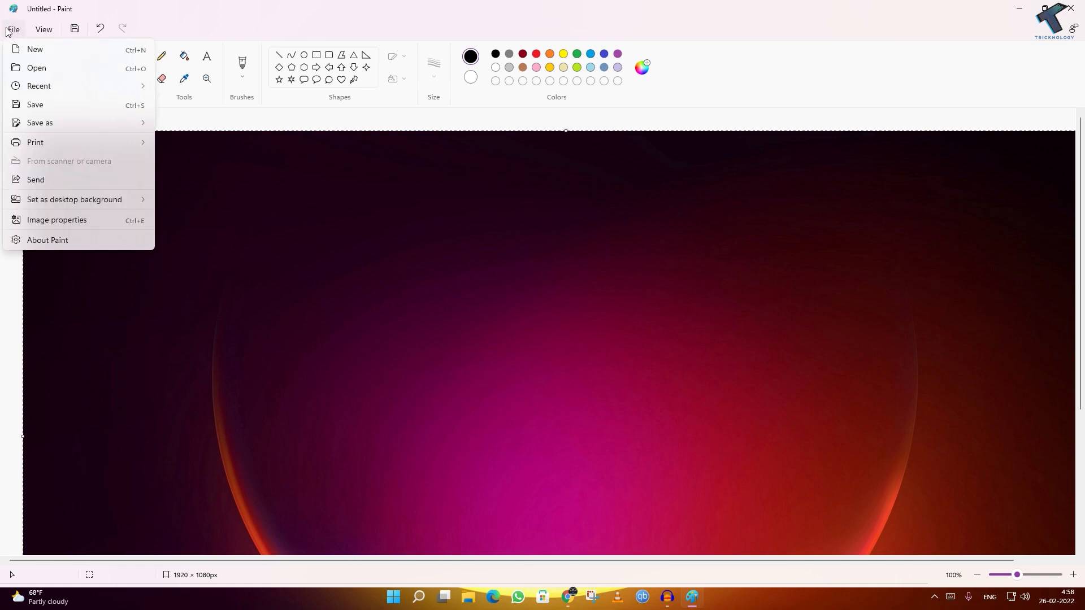
mouse_move(40, 122)
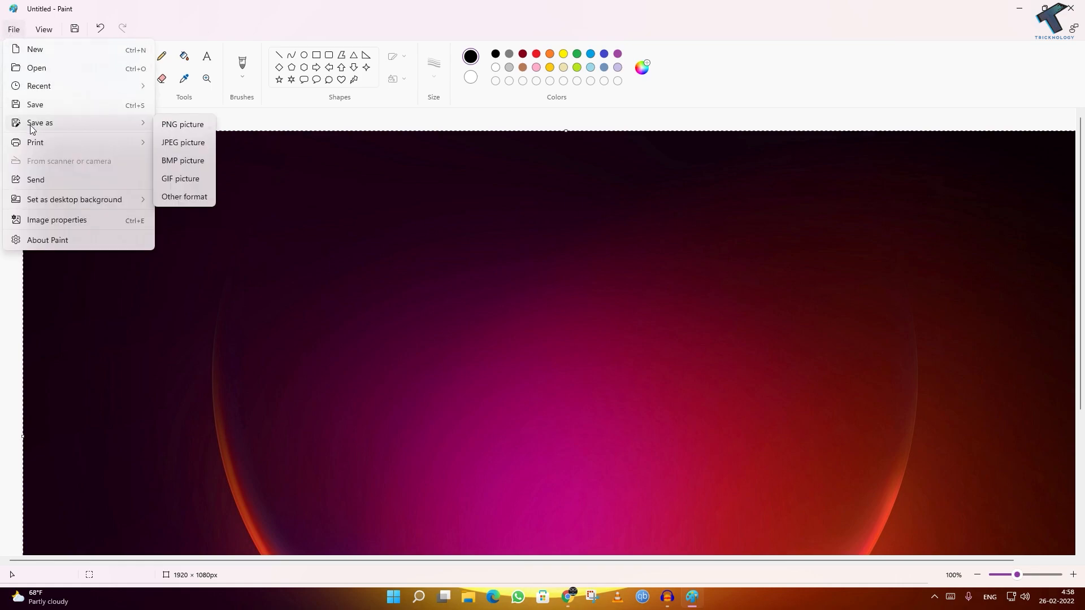